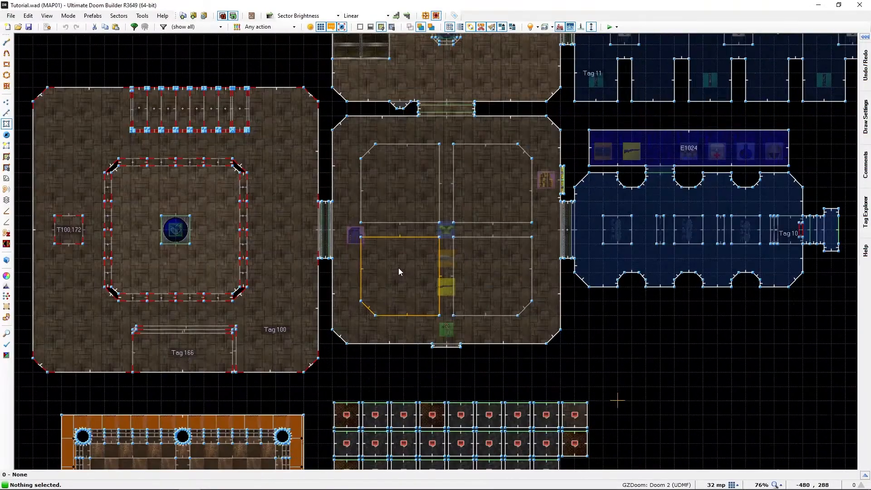
# - Check the central room sector's properties for its ceiling, leaving them unchanged
pyautogui.scroll(3)
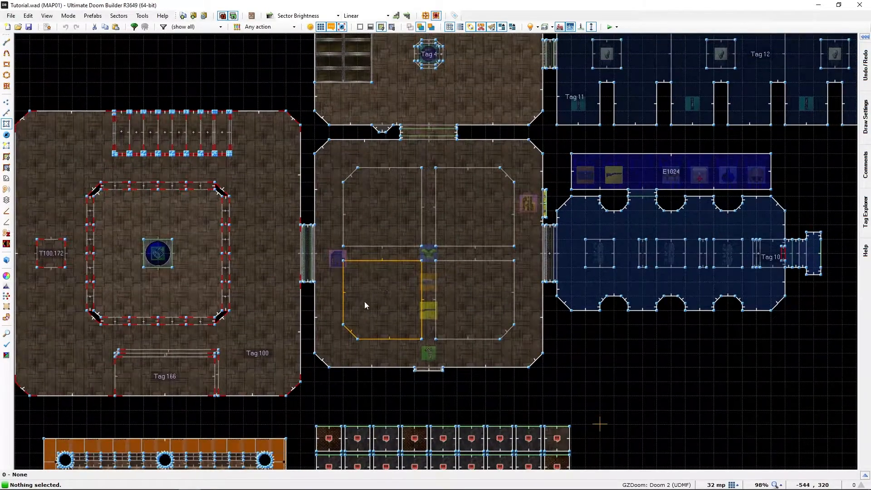
pyautogui.moveTo(379, 283)
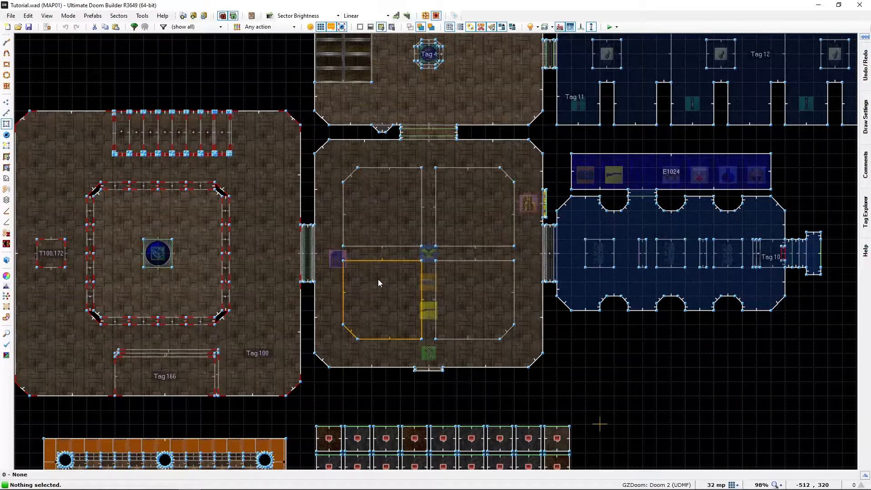
pyautogui.click(380, 283)
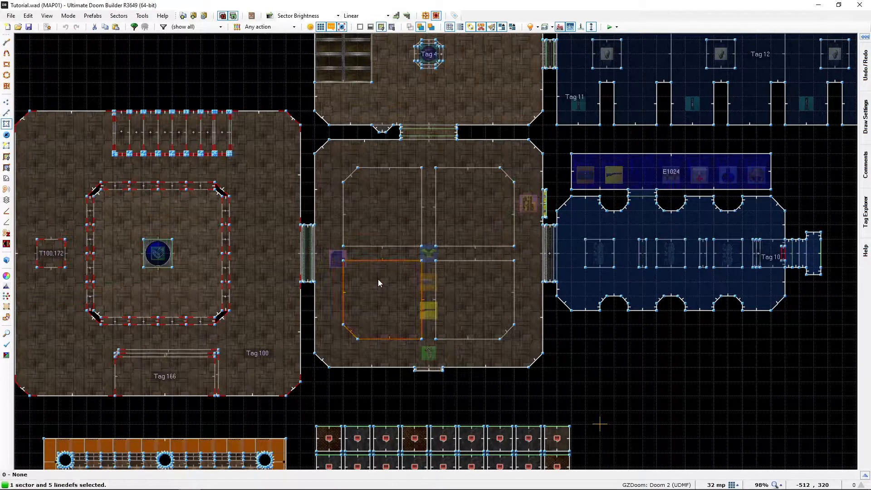
pyautogui.doubleClick(377, 282)
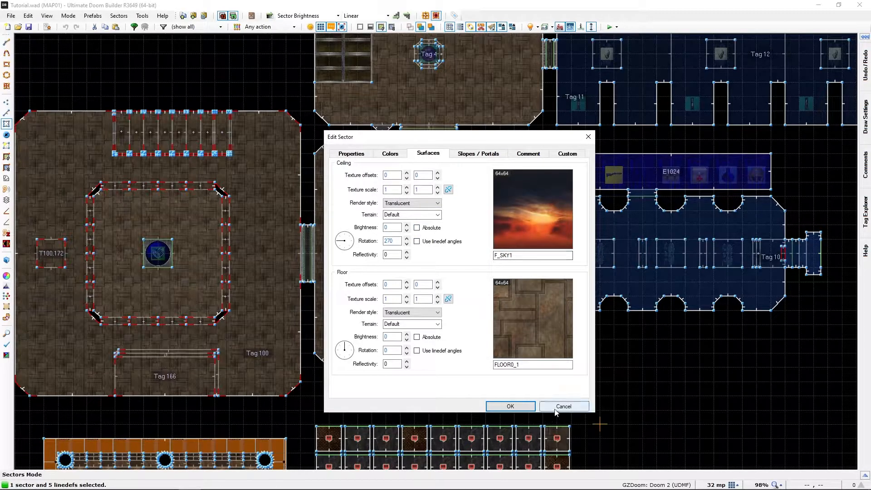
pyautogui.click(562, 406)
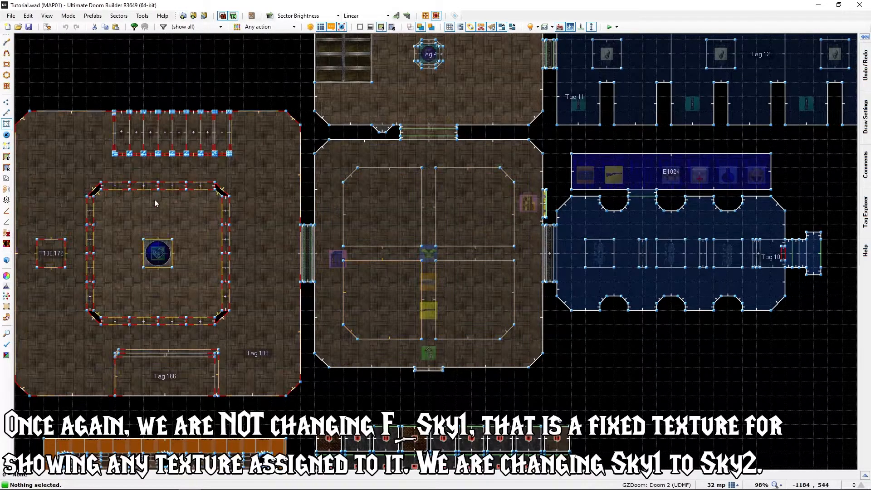
pyautogui.scroll(-3)
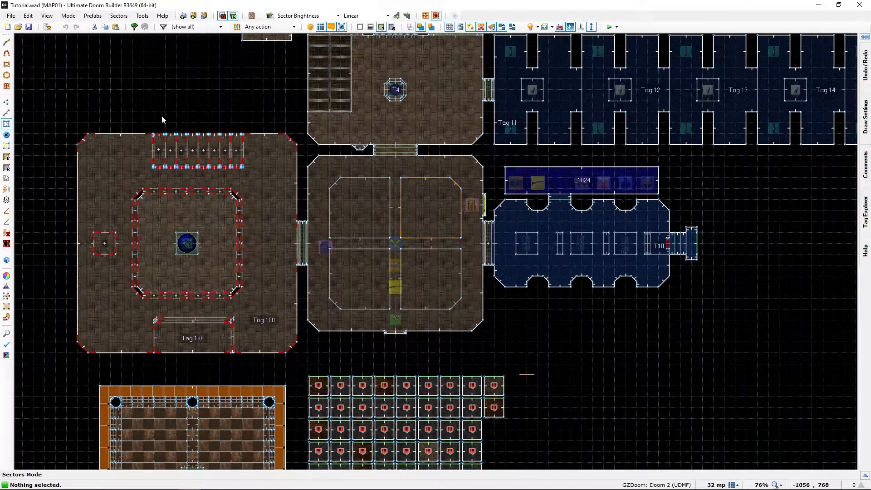
pyautogui.moveTo(157, 91)
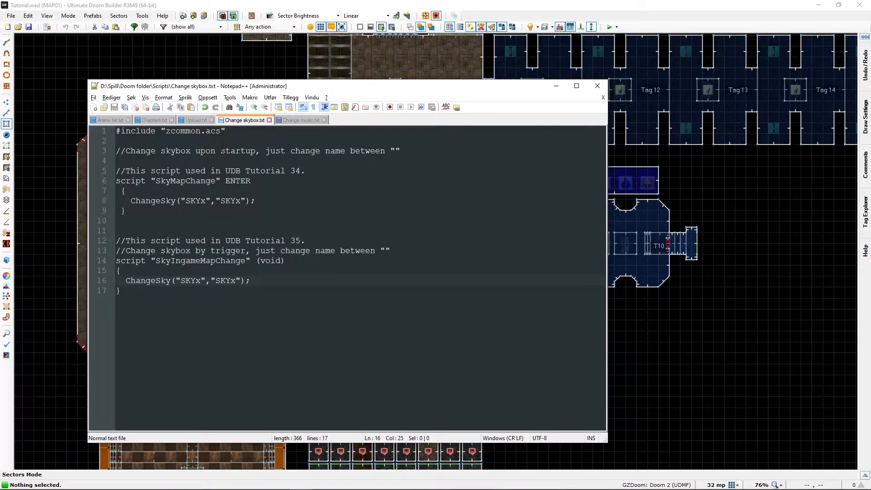
# - Review the Change skybox.txt reference and its zcommon.acs include line, then bring up the map's Script Editor
pyautogui.click(167, 131)
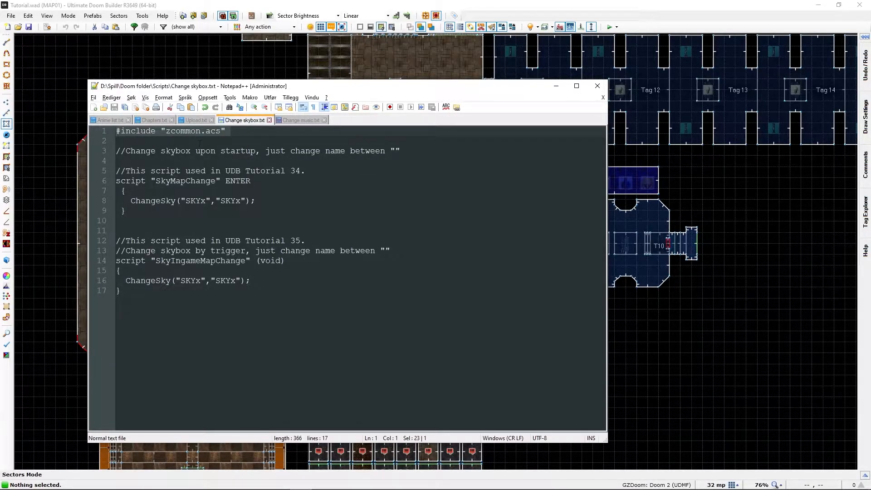
pyautogui.click(225, 131)
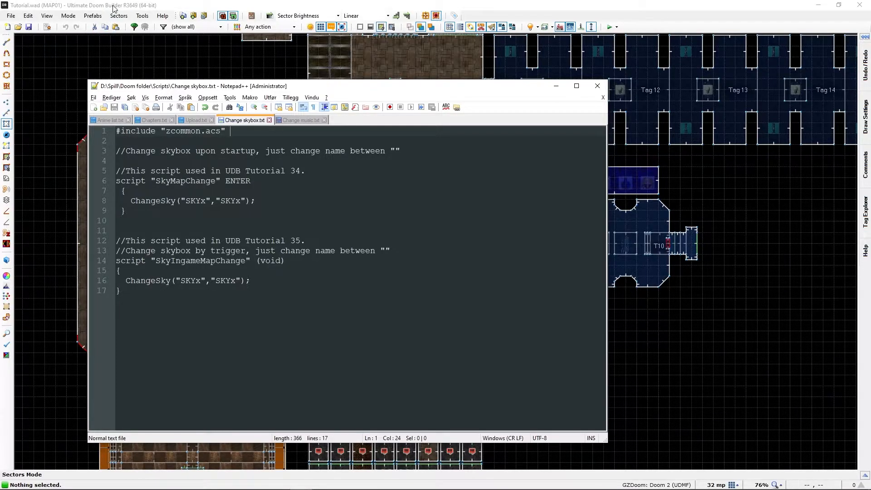
pyautogui.click(597, 85)
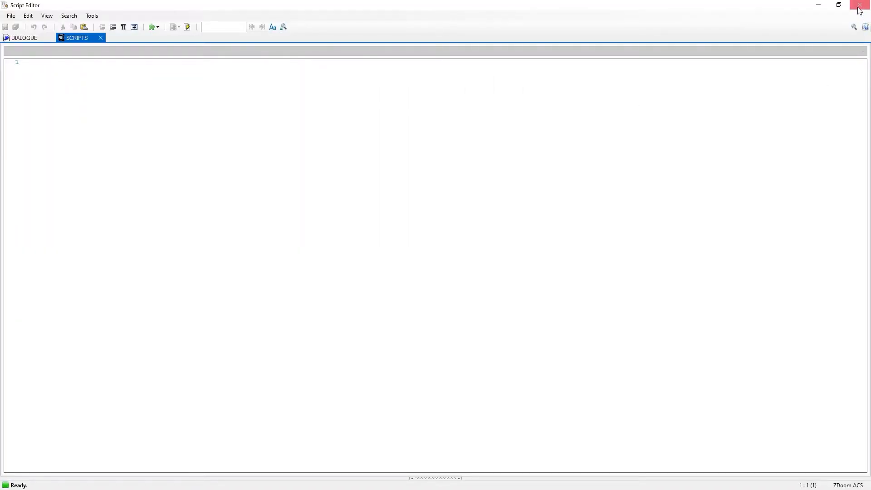
# - Begin the map script with the line #include "zcommon.acs" and no trailing space
pyautogui.click(858, 6)
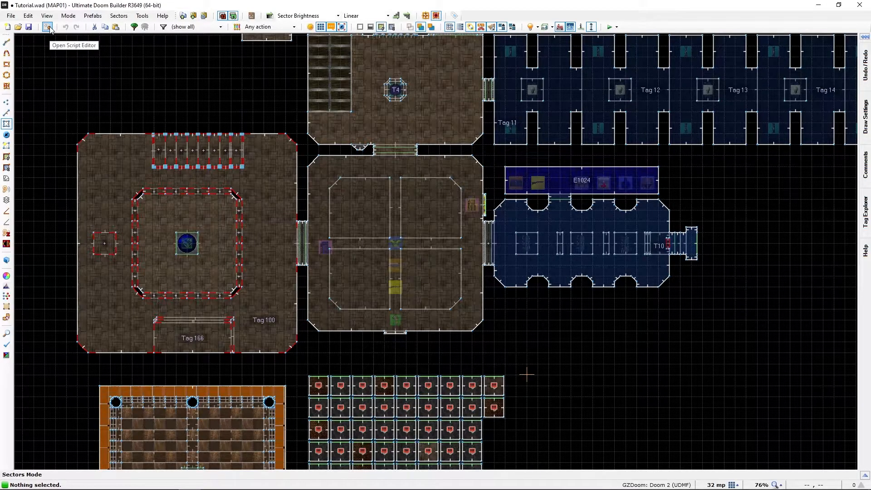
pyautogui.click(48, 26)
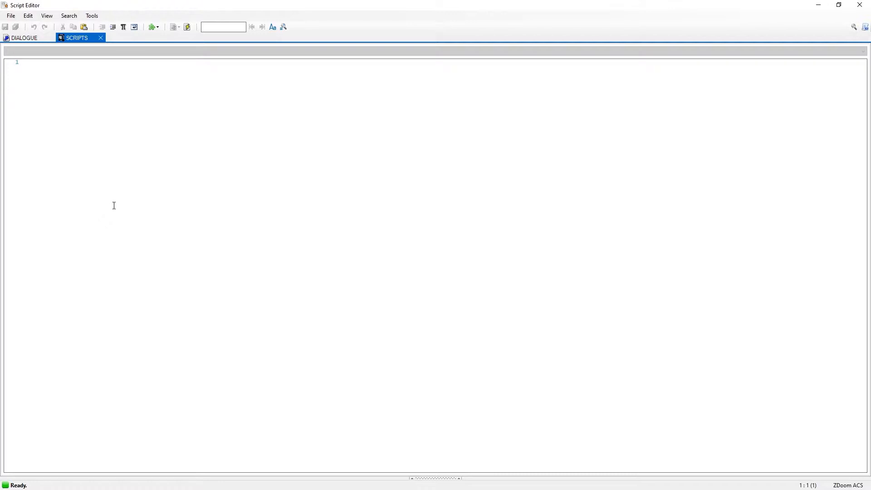
pyautogui.moveTo(121, 200)
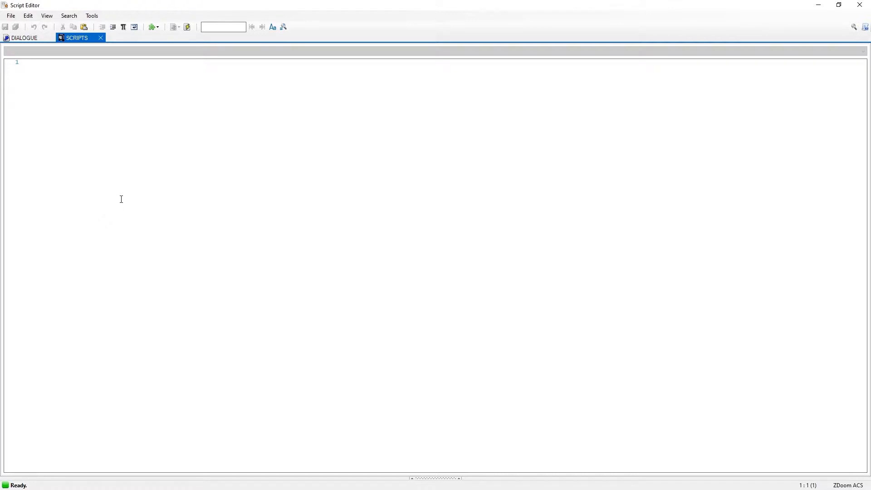
pyautogui.write('#include "zcommon.acs"')
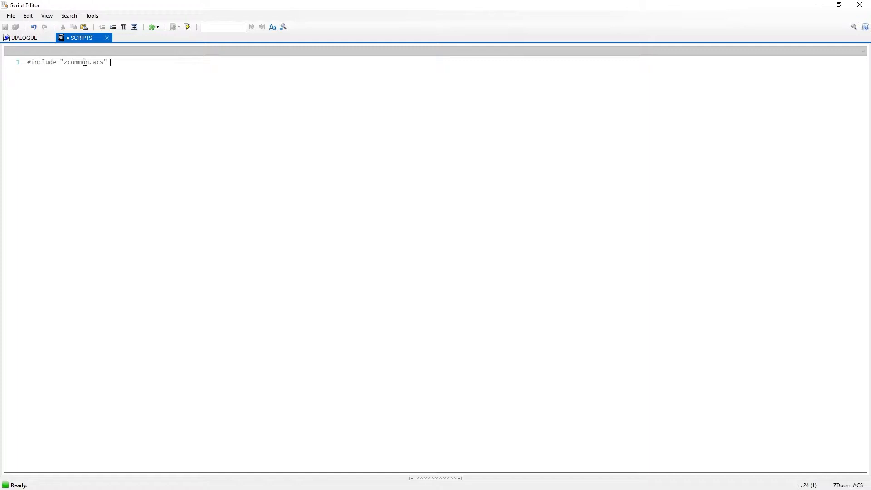
pyautogui.moveTo(157, 154)
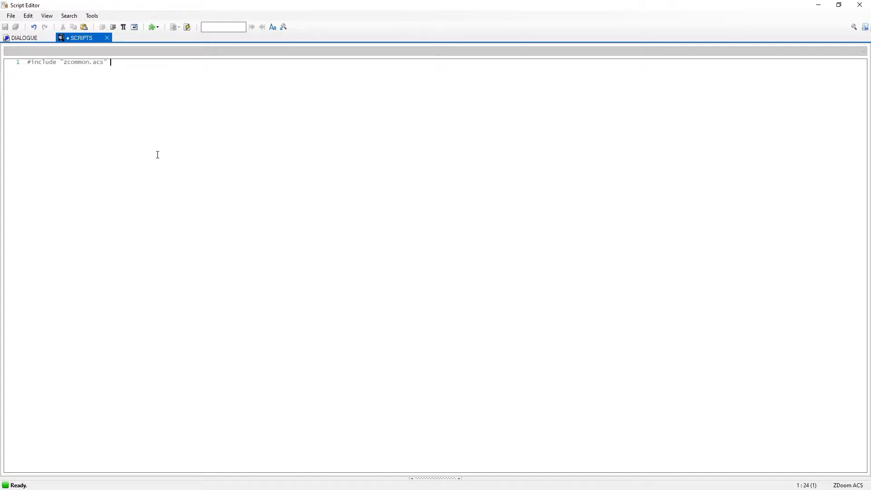
pyautogui.press('Backspace')
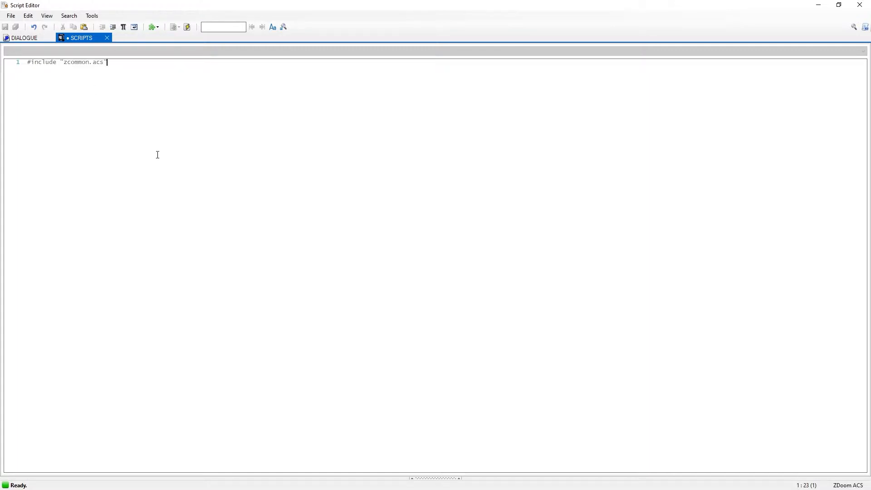
pyautogui.moveTo(151, 187)
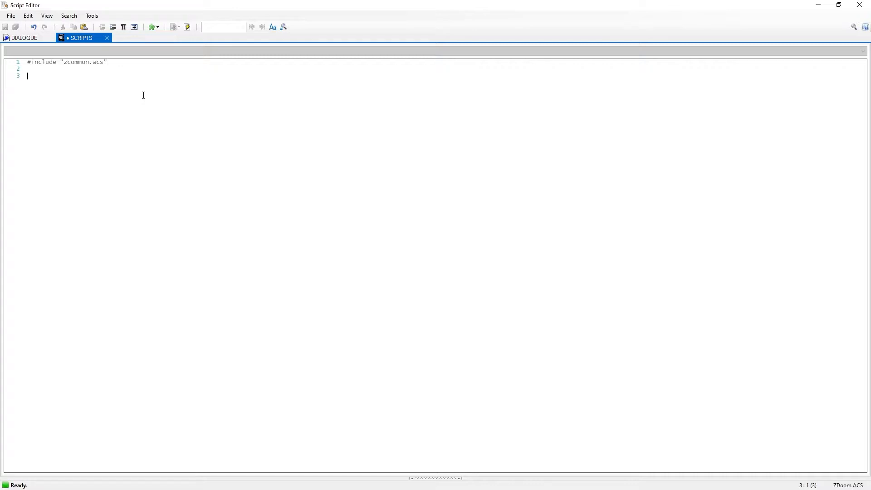
pyautogui.moveTo(26, 81)
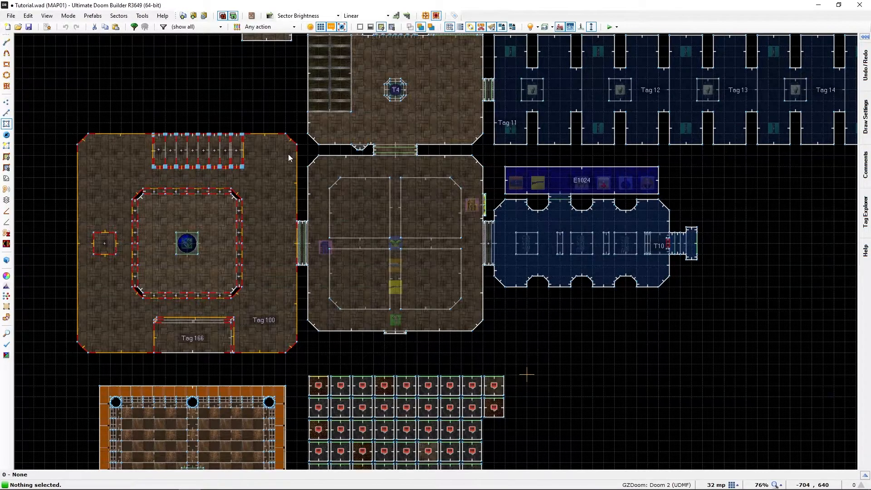
# - Reopen the map's Script Editor before switching back to the Notepad++ reference
pyautogui.click(47, 26)
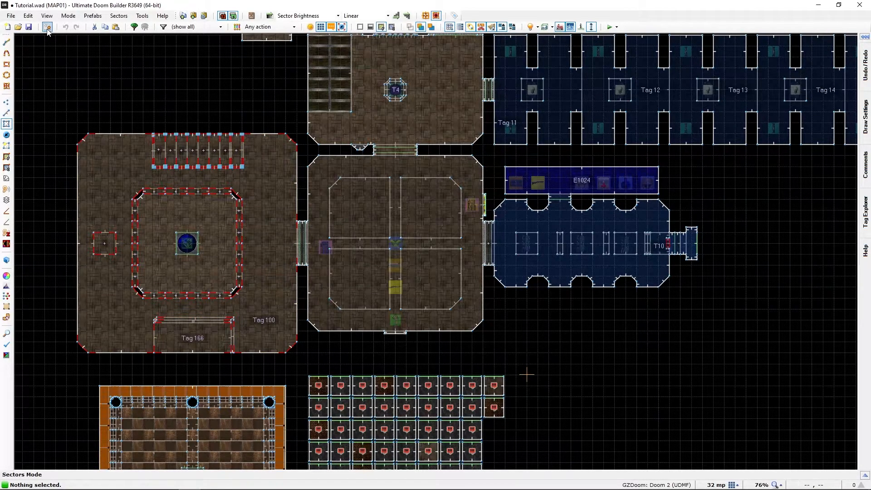
pyautogui.moveTo(47, 26)
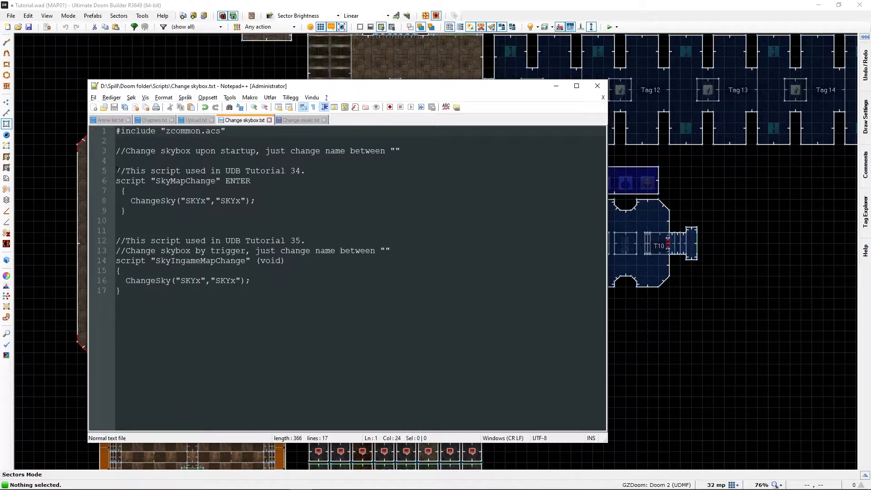
pyautogui.moveTo(107, 185)
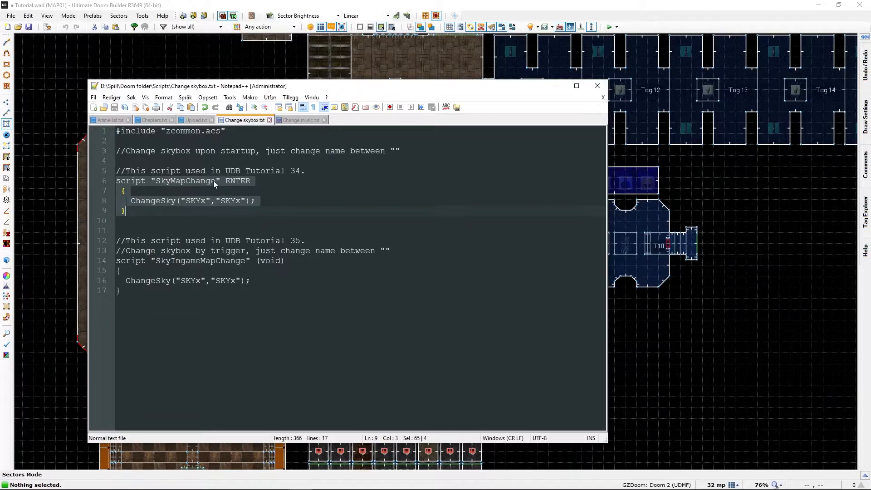
pyautogui.moveTo(212, 196)
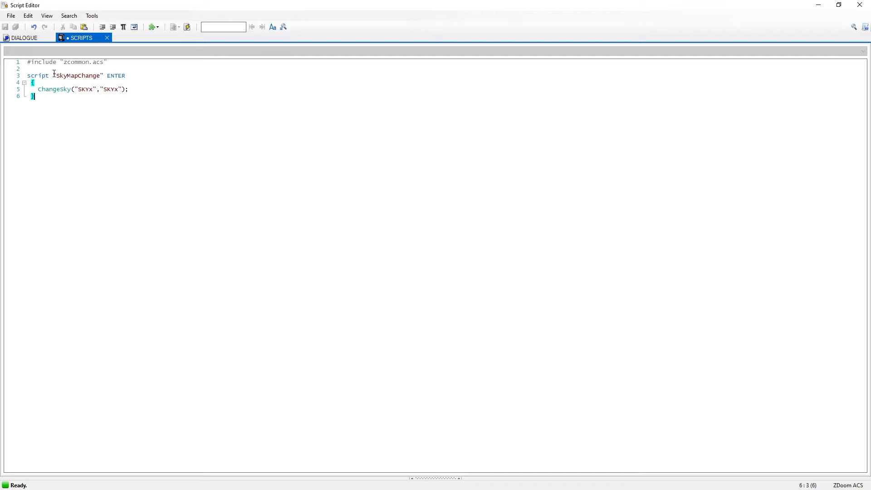
pyautogui.click(52, 75)
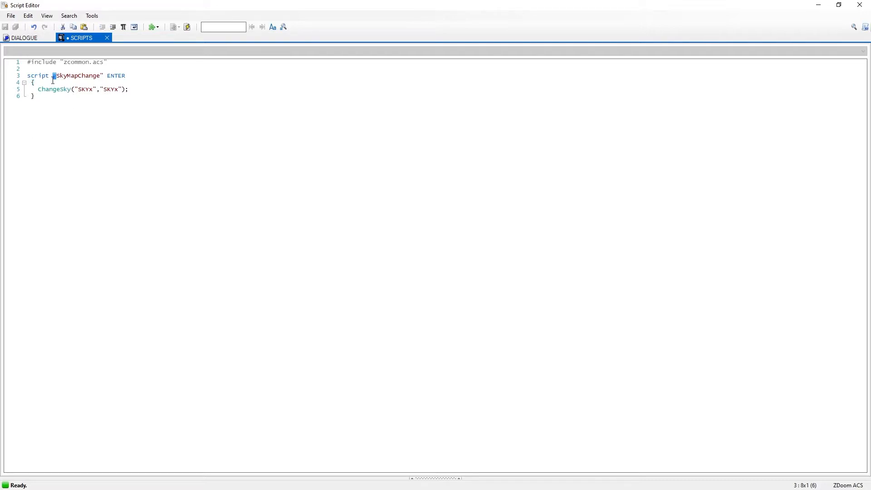
pyautogui.doubleClick(78, 75)
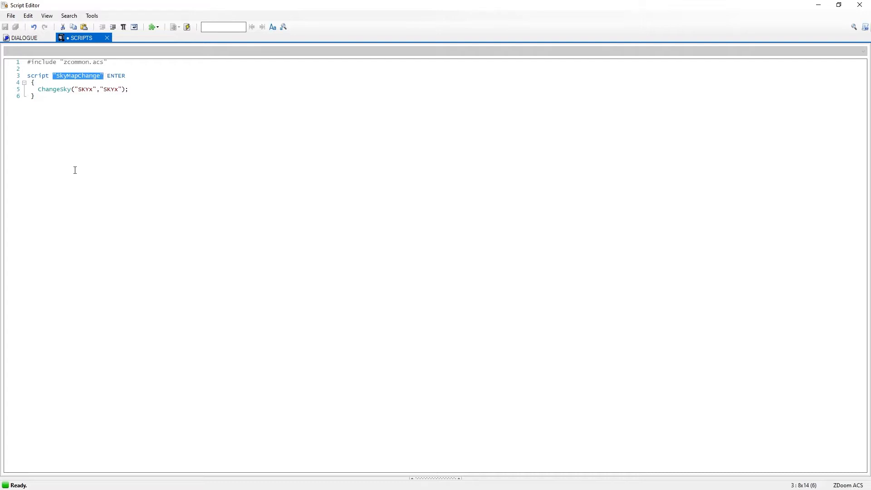
pyautogui.write('1 ENTER')
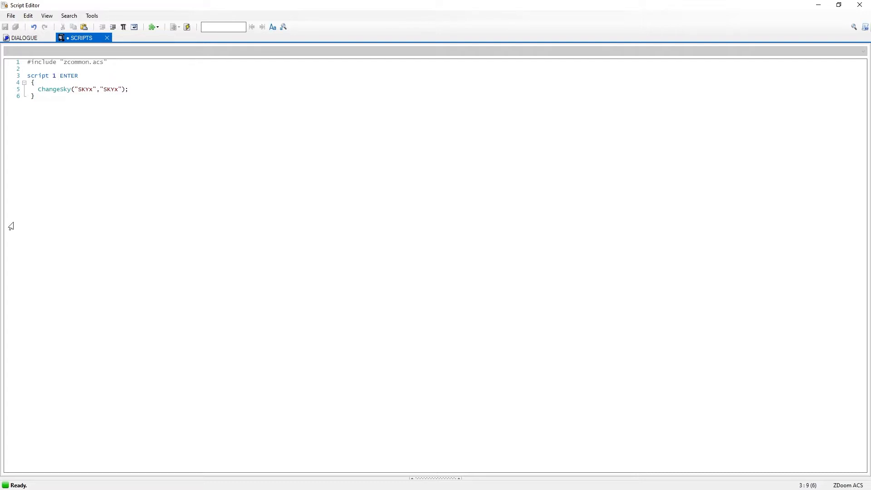
pyautogui.write('"SkyMapChange"')
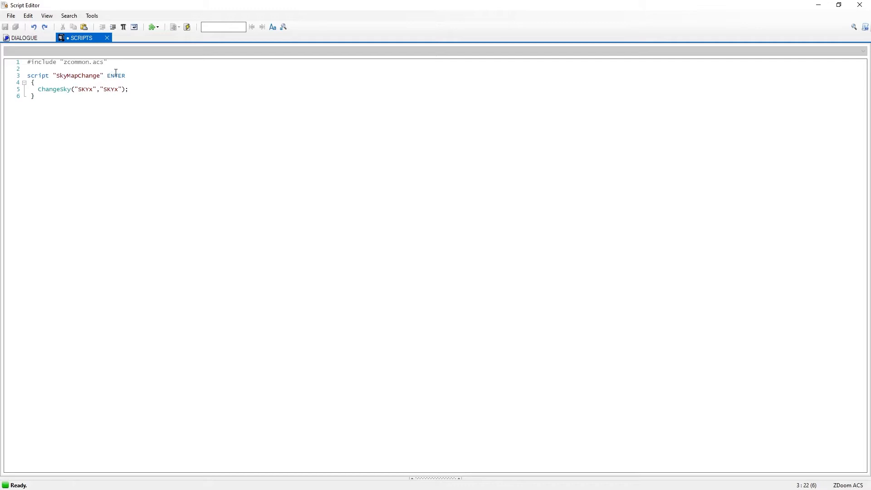
pyautogui.moveTo(16, 135)
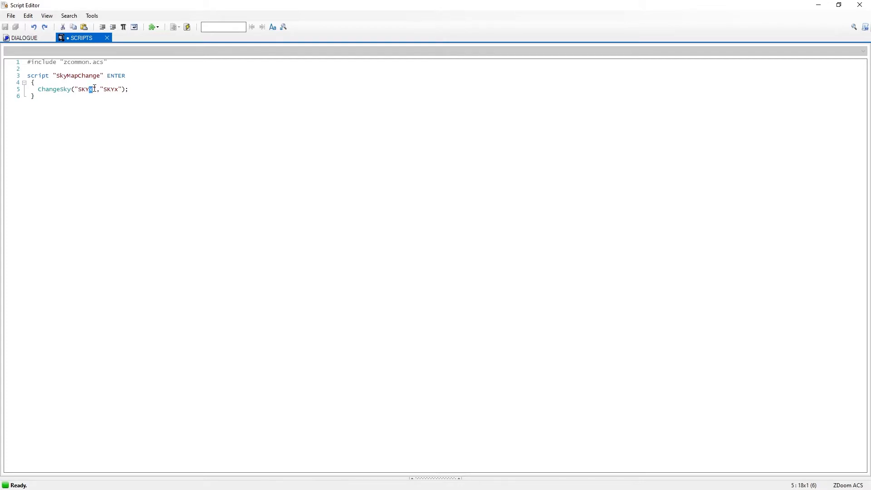
# - Set both ChangeSky arguments to "SKY2" inside the SkyMapChange ENTER script
pyautogui.write('2')
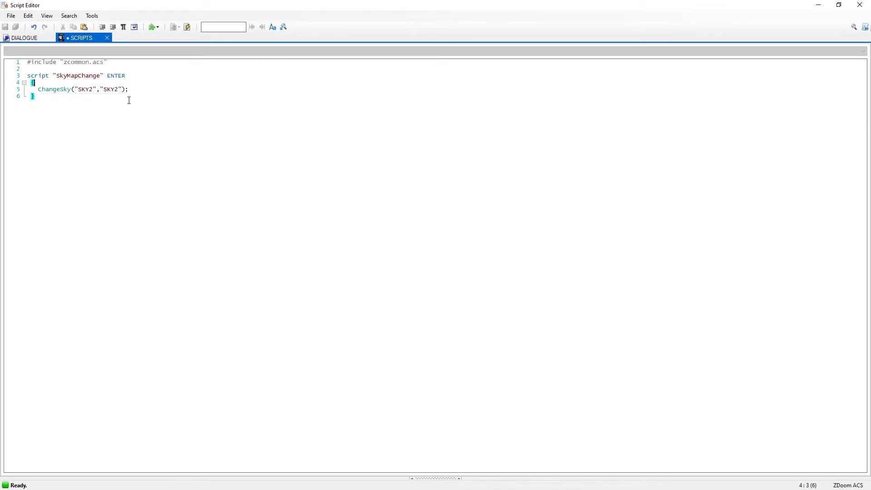
pyautogui.click(129, 89)
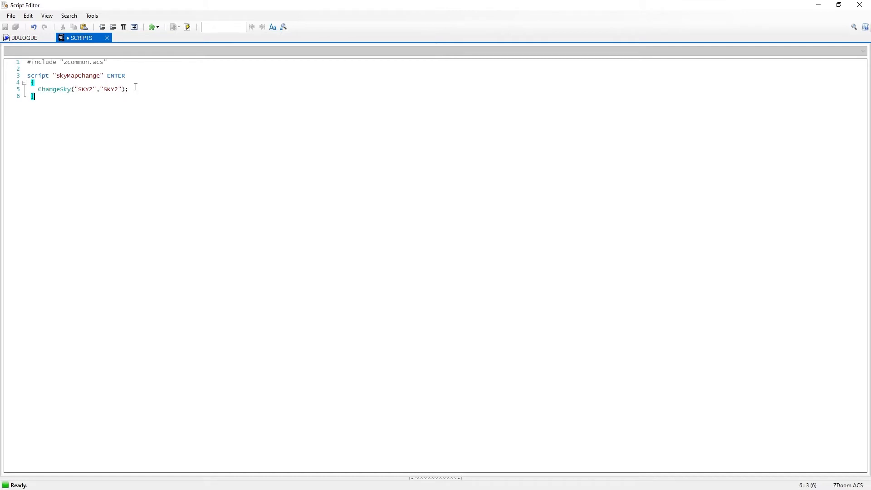
pyautogui.click(129, 89)
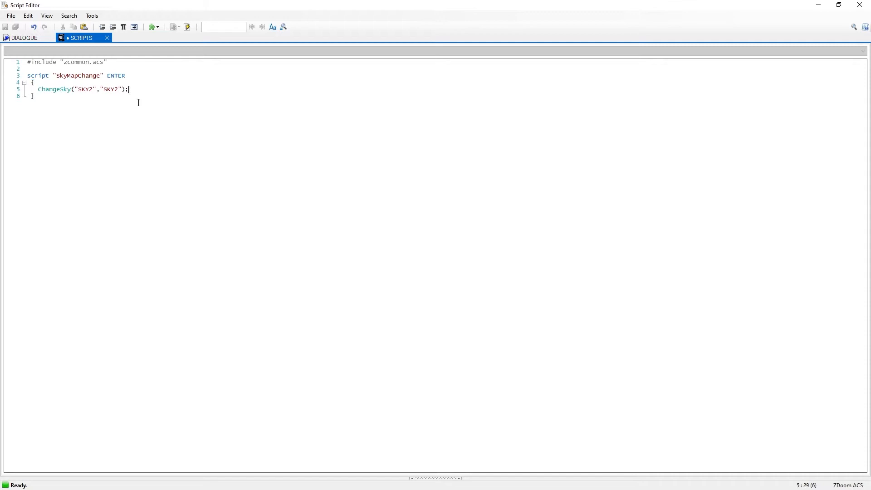
pyautogui.moveTo(189, 145)
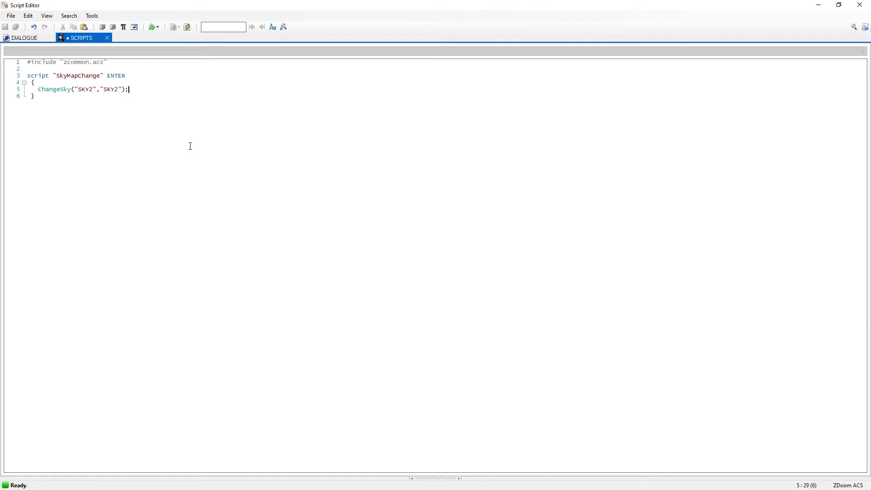
pyautogui.moveTo(62, 149)
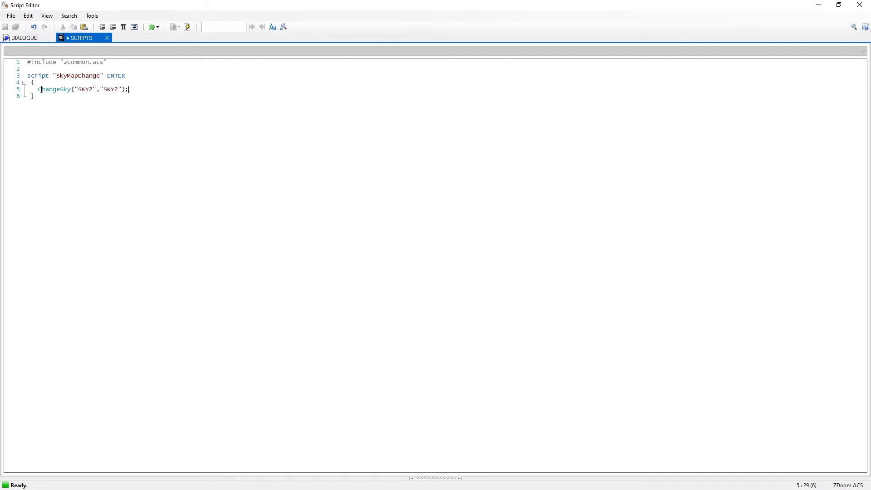
pyautogui.doubleClick(54, 88)
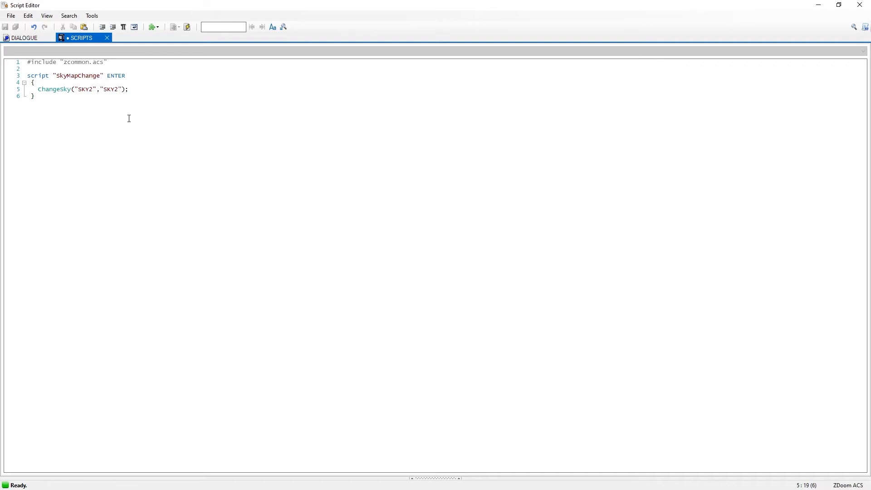
pyautogui.click(105, 189)
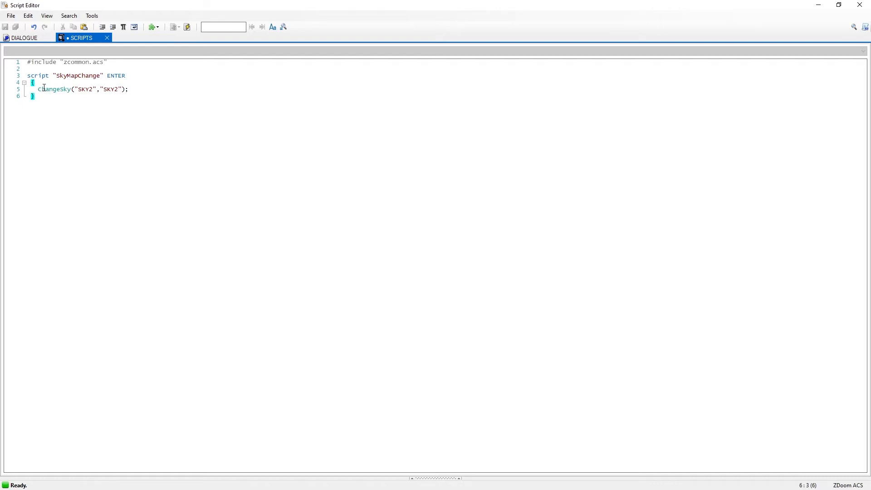
pyautogui.moveTo(35, 139)
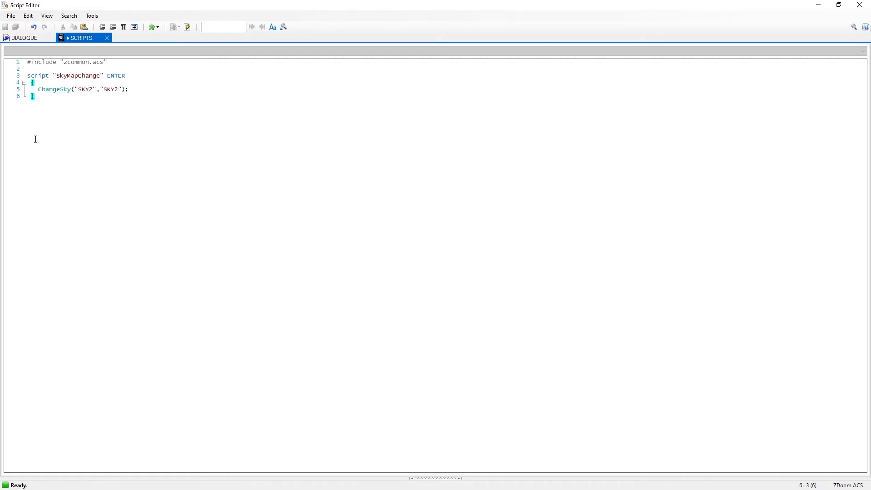
pyautogui.moveTo(168, 152)
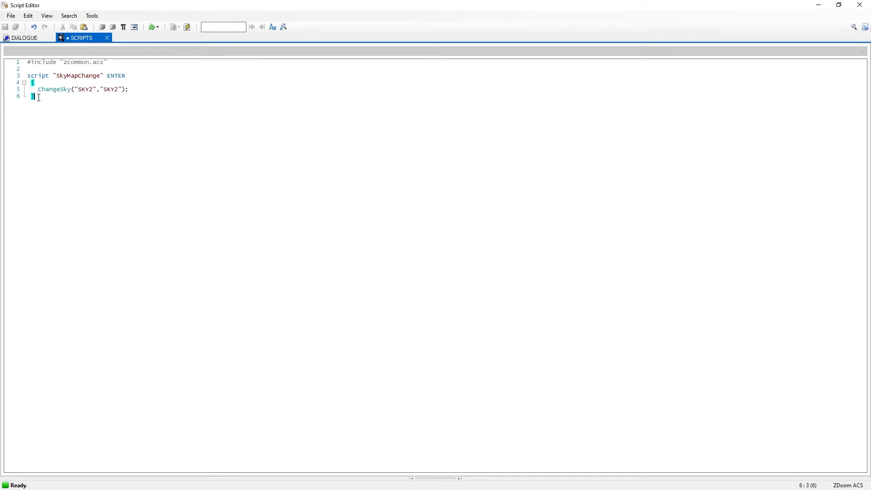
pyautogui.moveTo(186, 27)
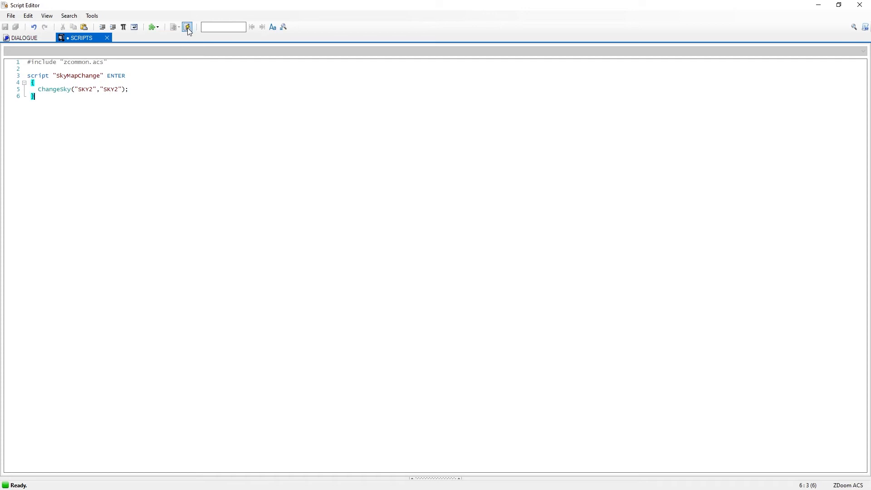
# - Compile the SkyMapChange script with no errors and close the Script Editor back to the map
pyautogui.click(187, 26)
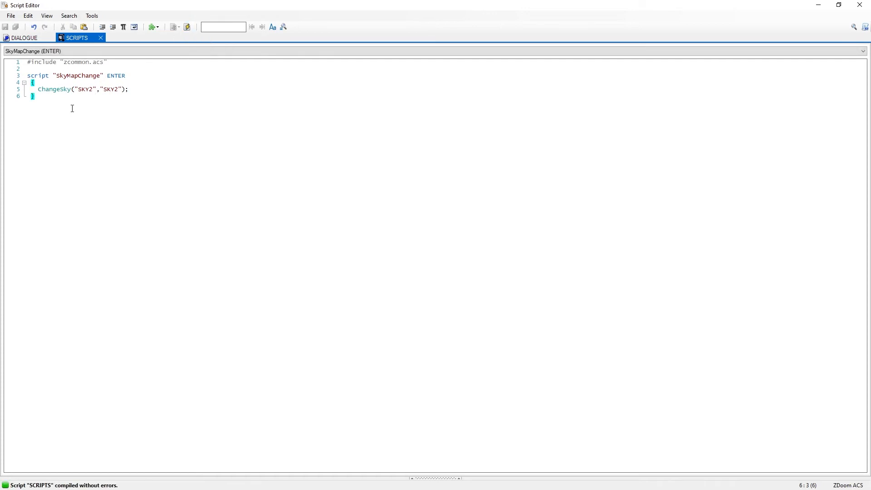
pyautogui.moveTo(72, 476)
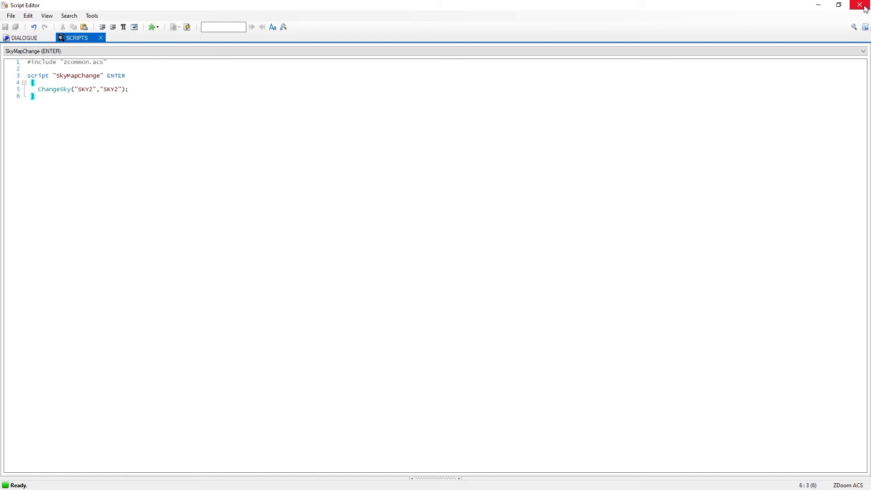
pyautogui.click(865, 6)
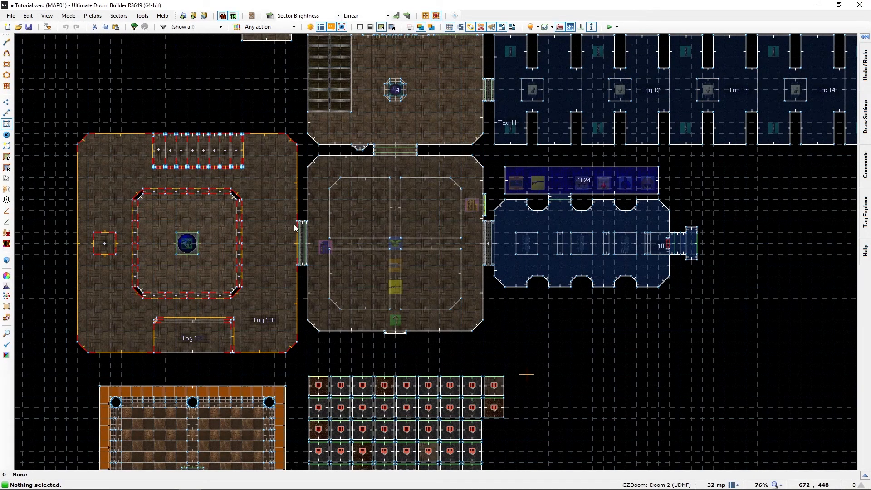
pyautogui.scroll(-3)
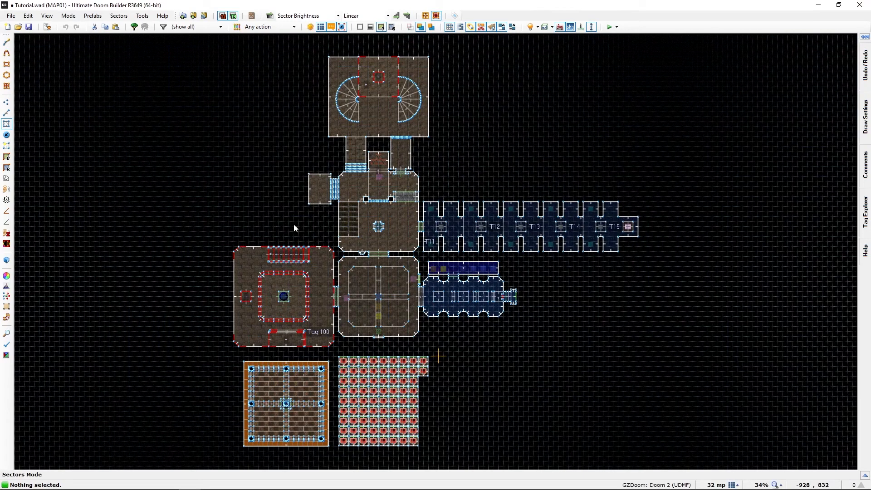